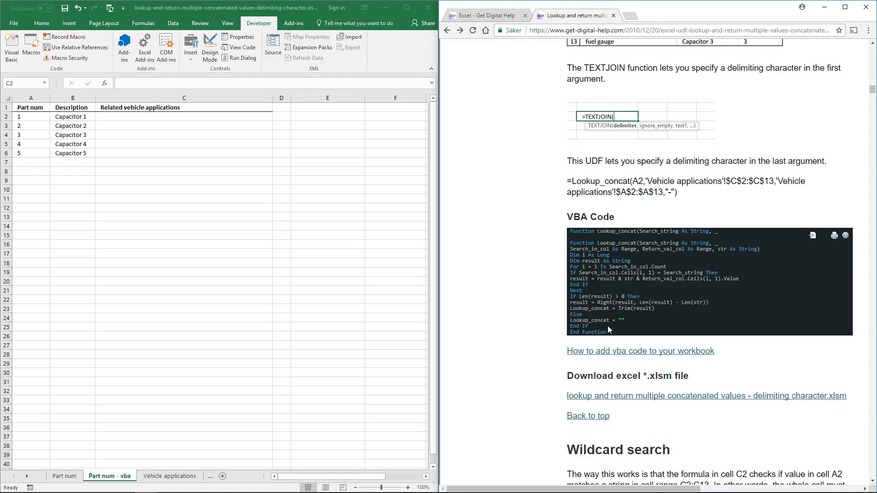
pyautogui.moveTo(622, 345)
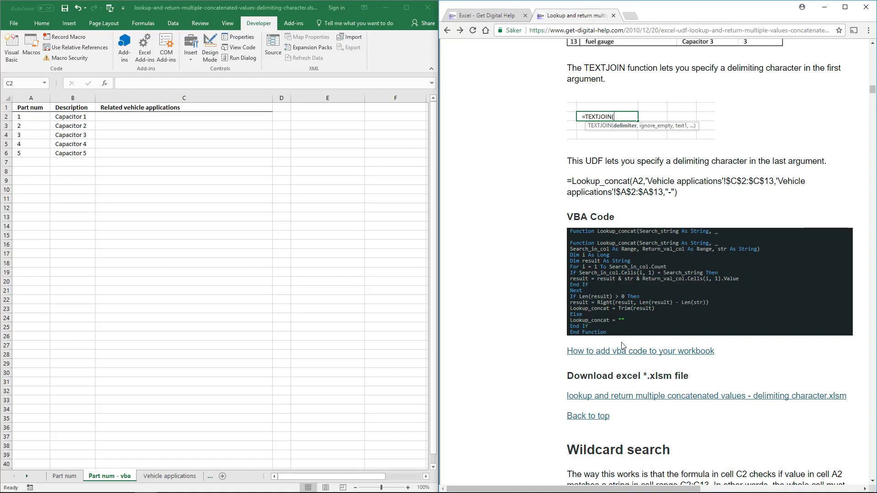
pyautogui.moveTo(610, 338)
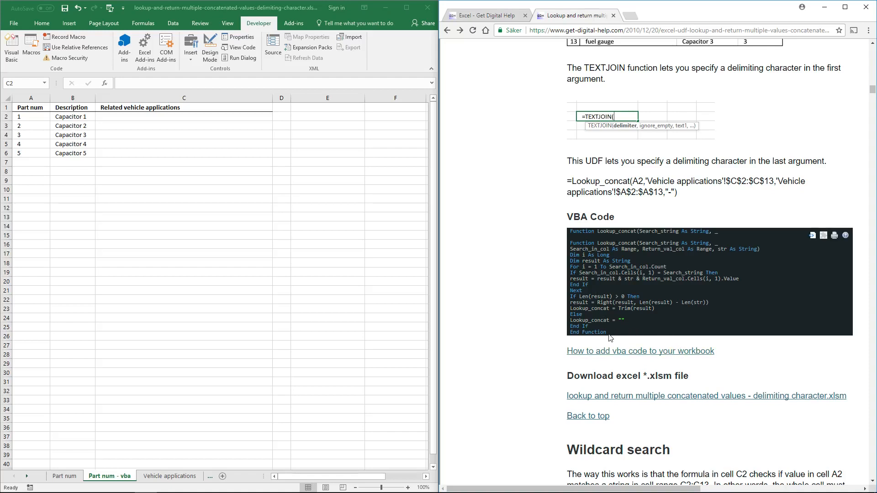
pyautogui.moveTo(651, 343)
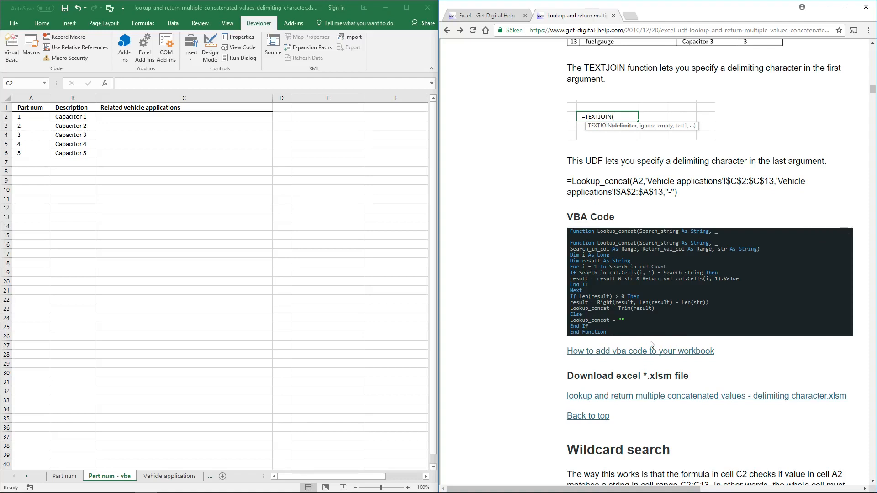
pyautogui.moveTo(618, 344)
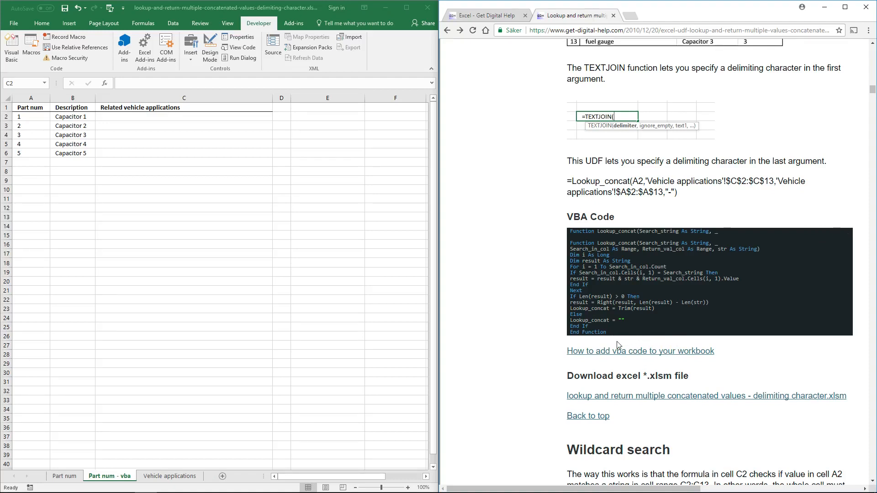
# - Select the Lookup_concat VBA code block on the tutorial web page
pyautogui.moveTo(570, 231); pyautogui.dragTo(598, 331)
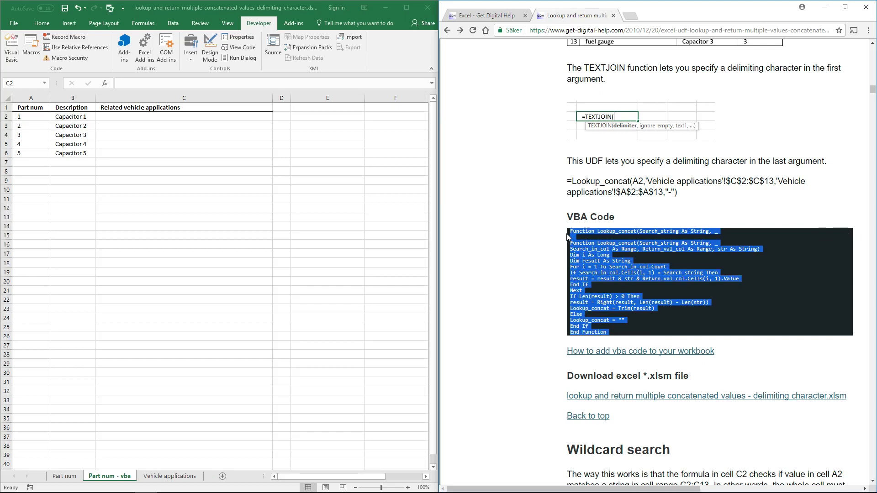
pyautogui.moveTo(548, 283)
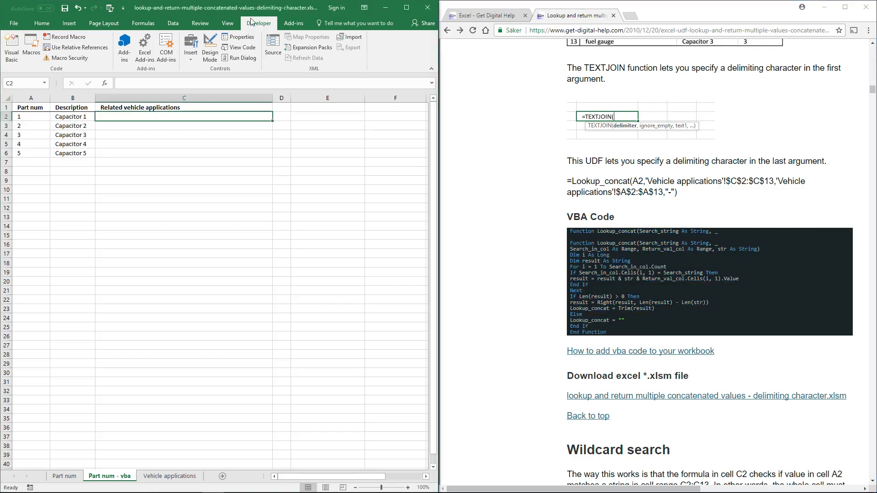
pyautogui.moveTo(18, 47)
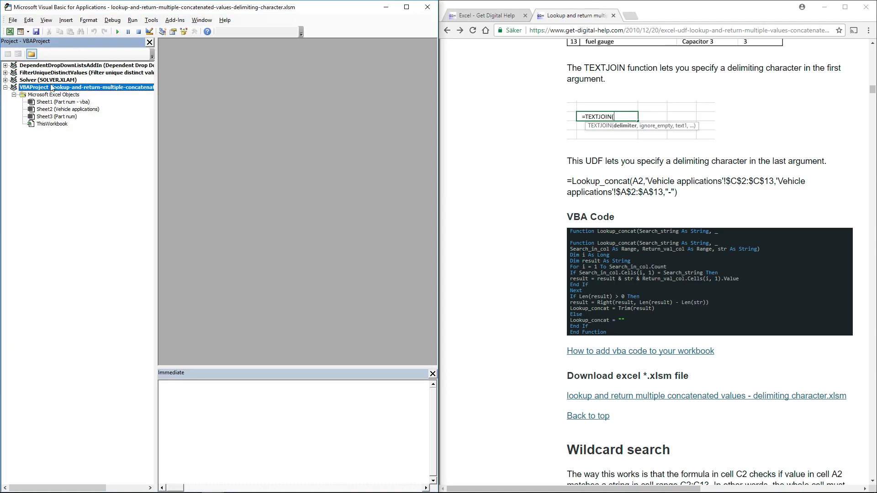
# - Insert Module1 into the workbook's VBAProject from its right-click menu
pyautogui.rightClick(50, 87)
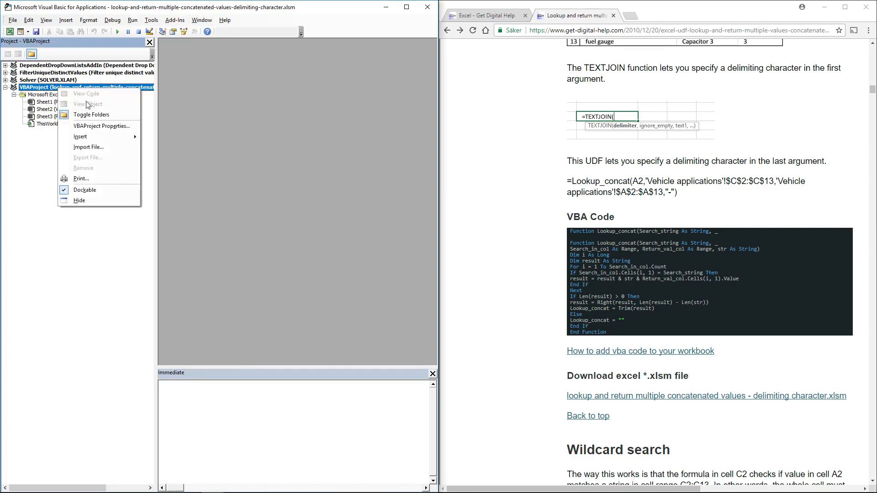
pyautogui.moveTo(80, 136)
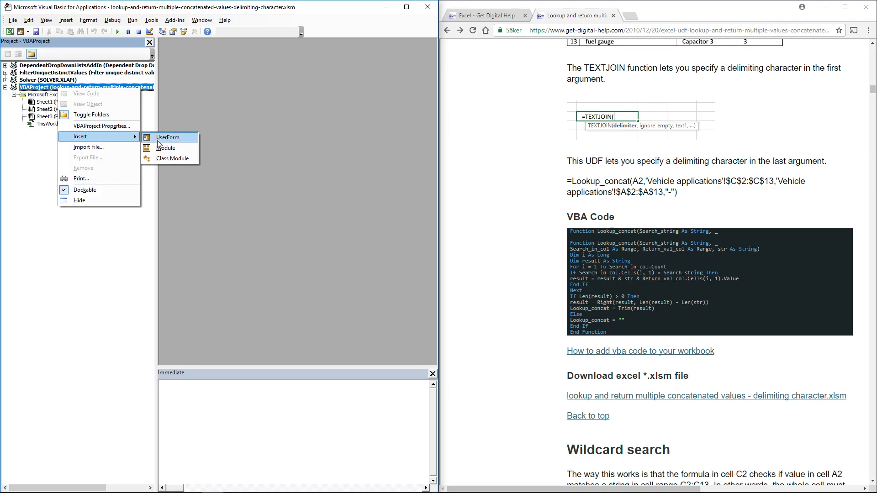
pyautogui.moveTo(165, 148)
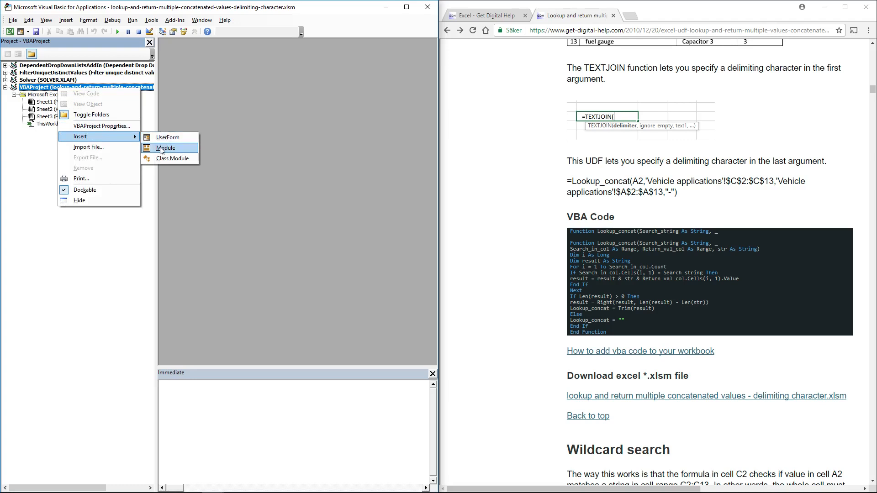
pyautogui.click(166, 147)
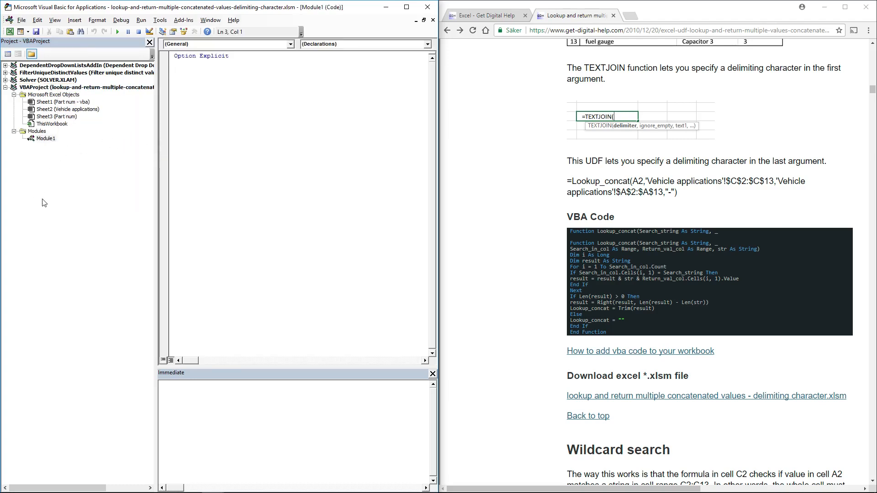
pyautogui.moveTo(51, 152)
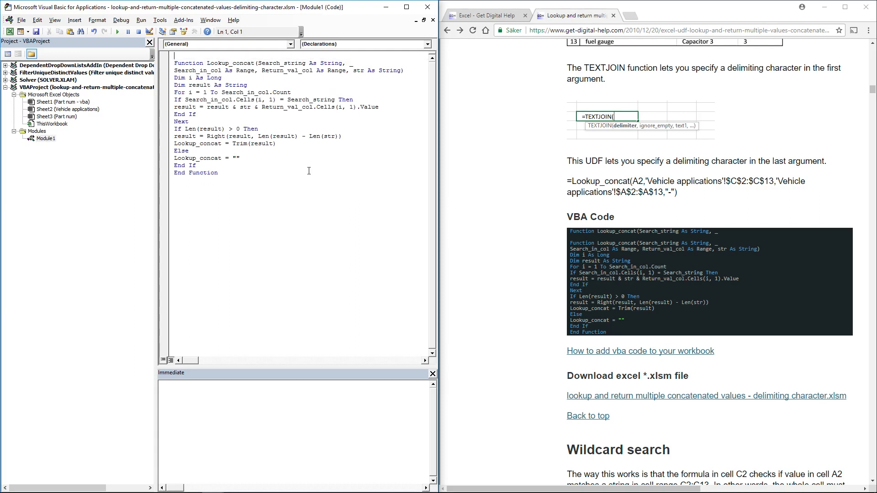
pyautogui.moveTo(270, 202)
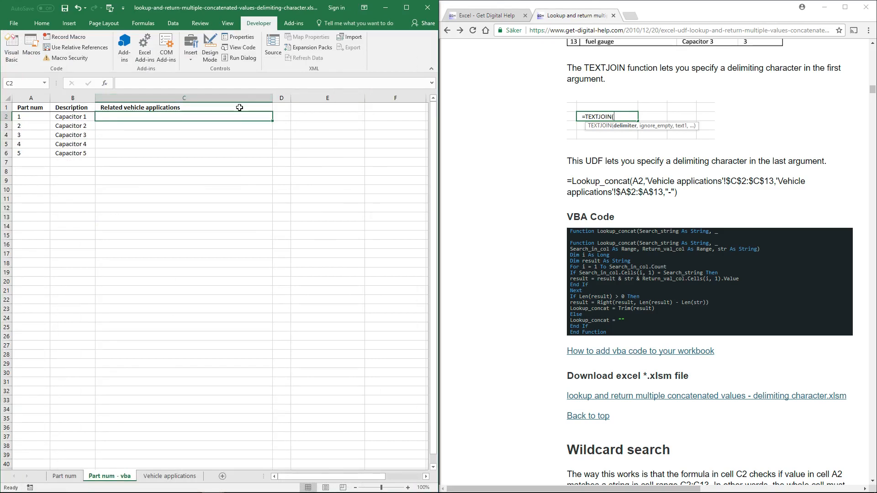
# - Type =Lookup_concat( in C2 and pick A2 as the lookup value
pyautogui.write('=L')
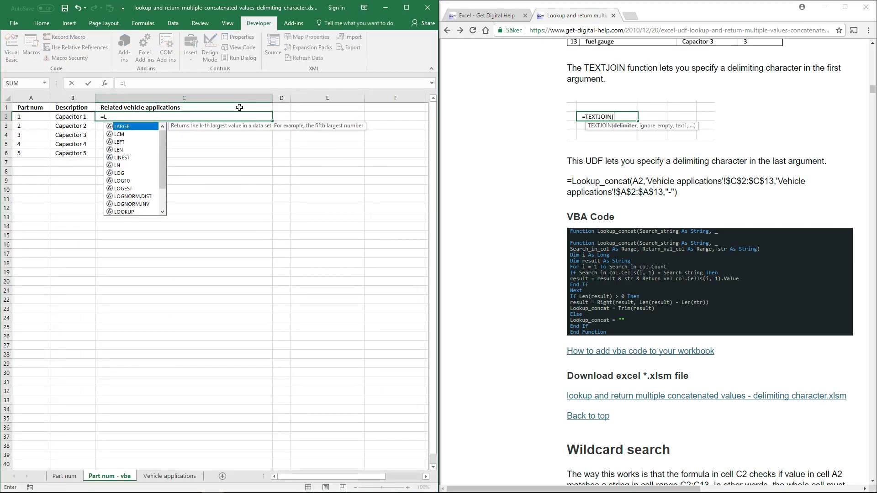
pyautogui.write('ook')
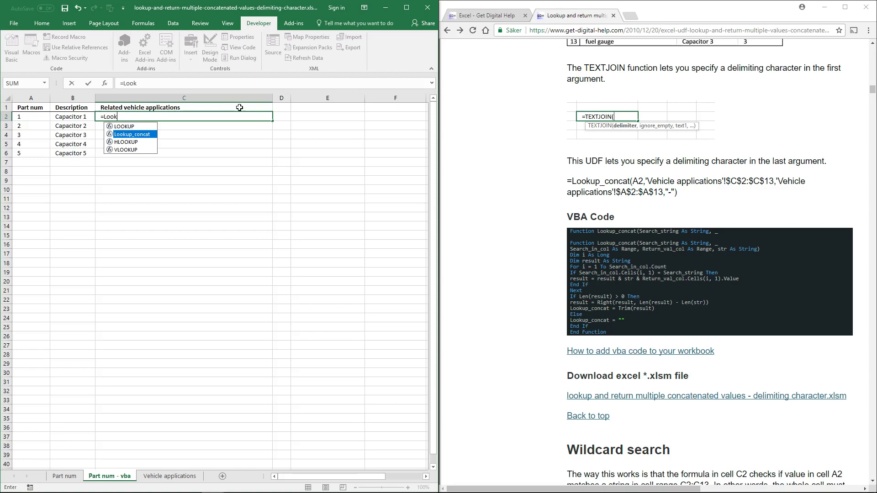
pyautogui.moveTo(540, 244)
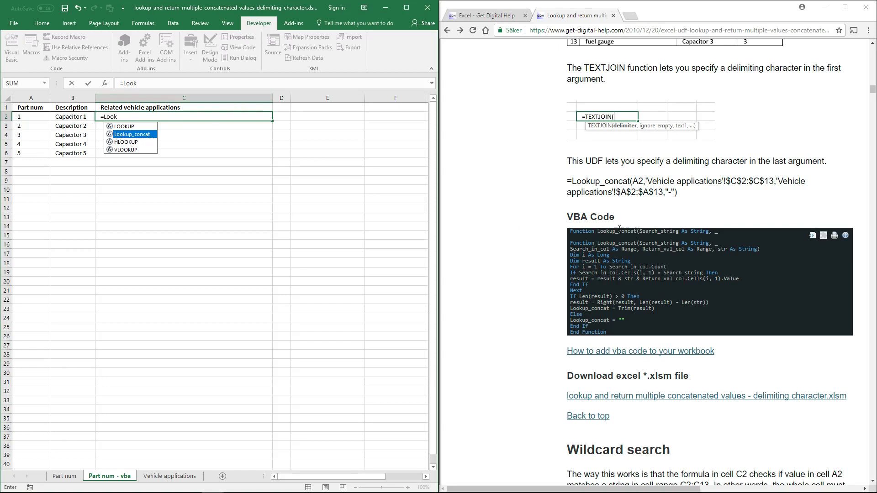
pyautogui.moveTo(241, 266)
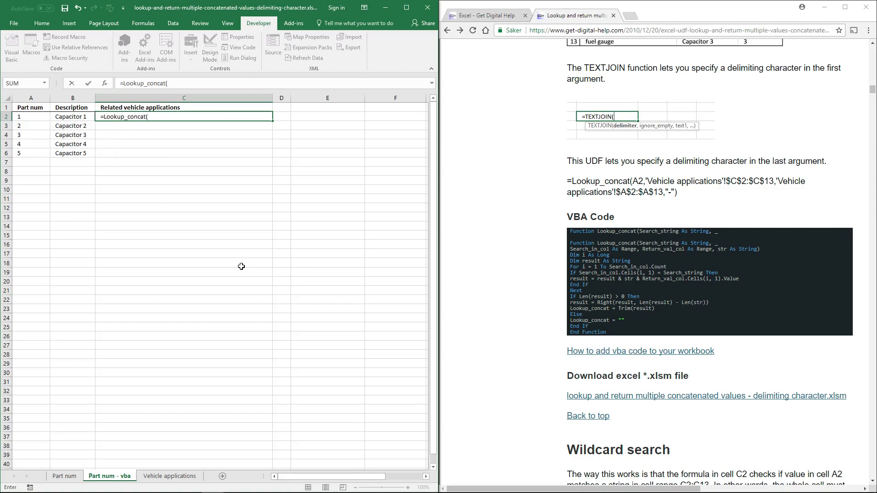
pyautogui.moveTo(193, 206)
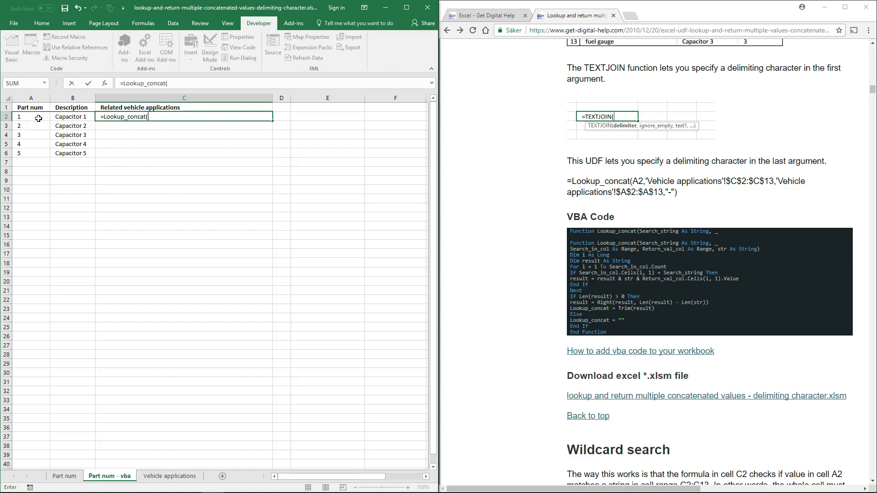
pyautogui.click(30, 117)
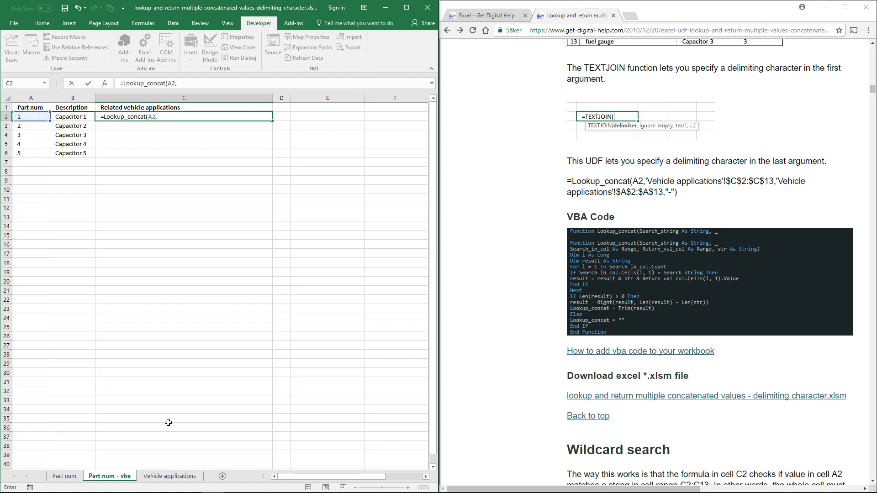
pyautogui.moveTo(167, 477)
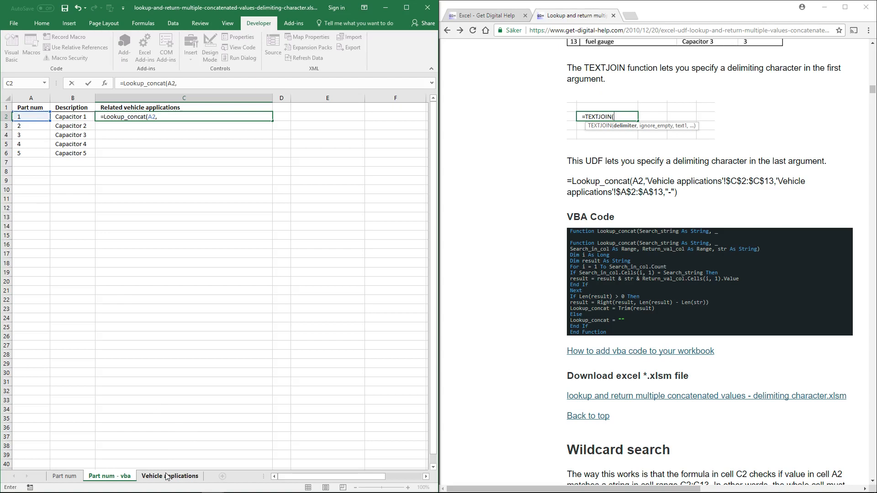
# - Add Vehicle applications C2:C13 range and "-" delimiter, confirm, then inspect C2
pyautogui.click(169, 476)
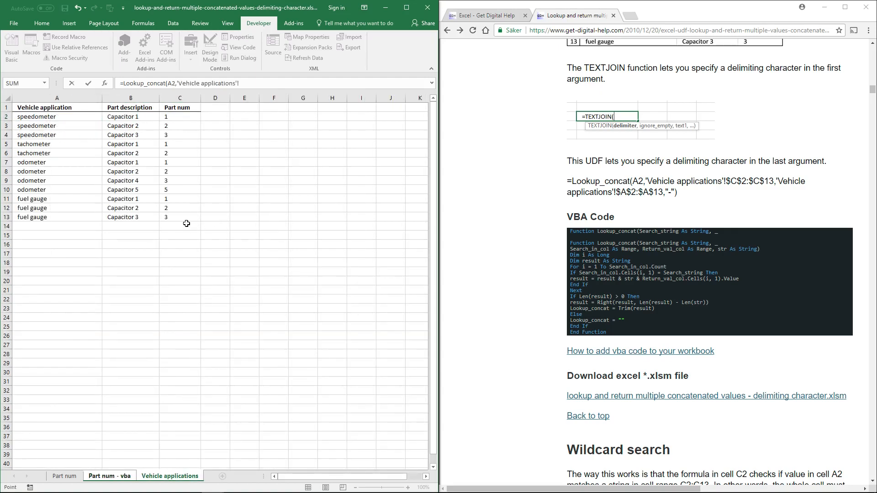
pyautogui.moveTo(180, 116); pyautogui.dragTo(179, 217)
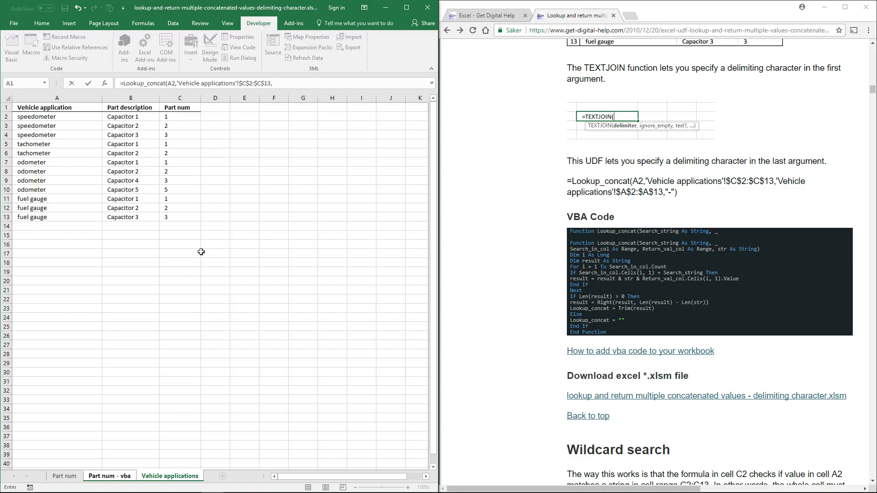
pyautogui.moveTo(81, 222)
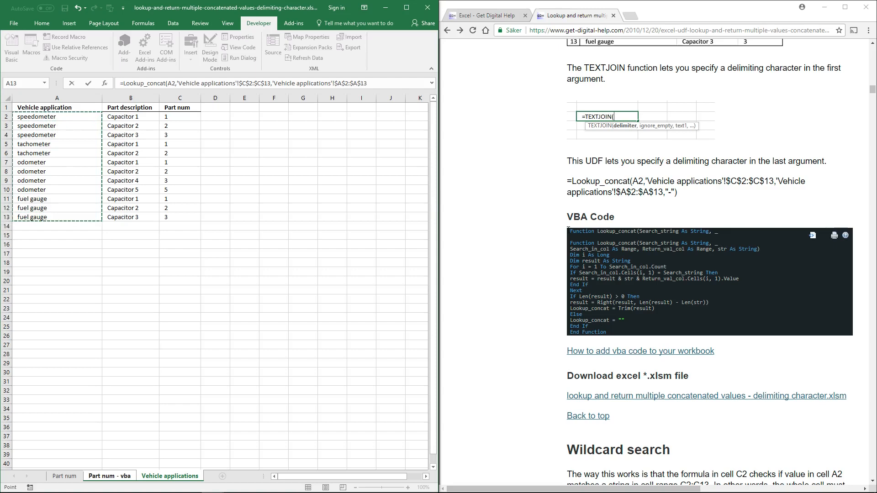
pyautogui.moveTo(695, 171)
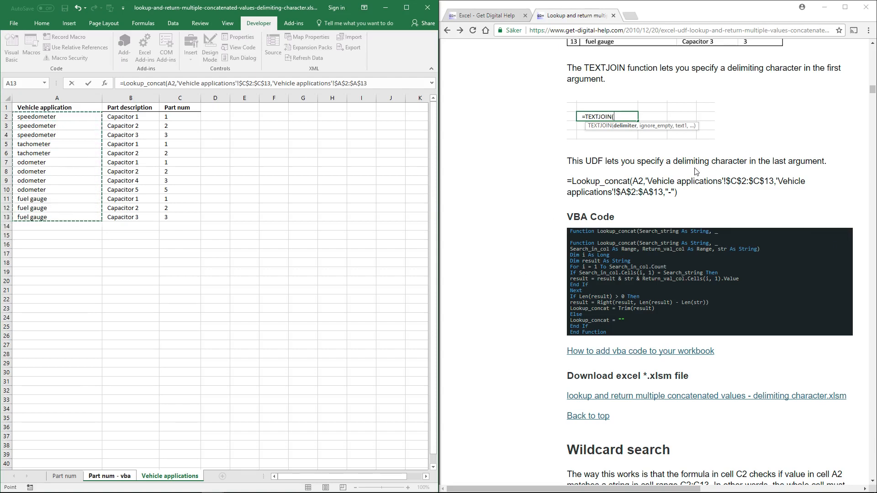
pyautogui.moveTo(746, 171)
pyautogui.write(',')
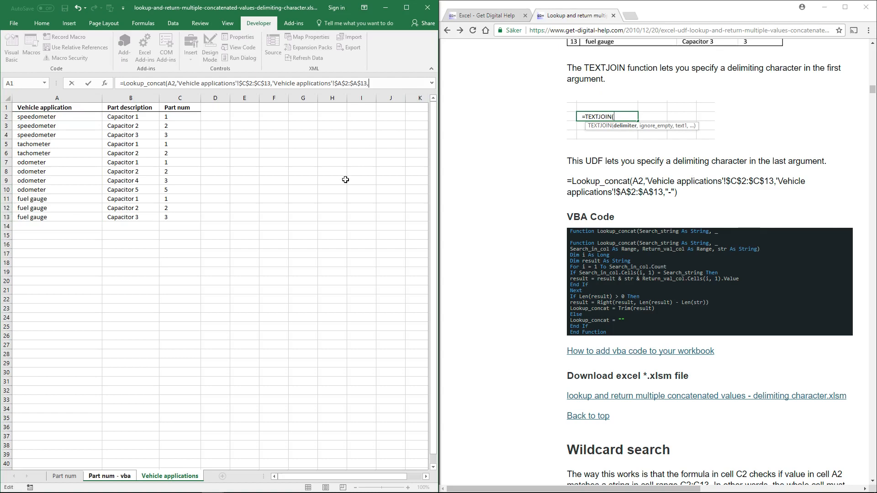
pyautogui.write('"')
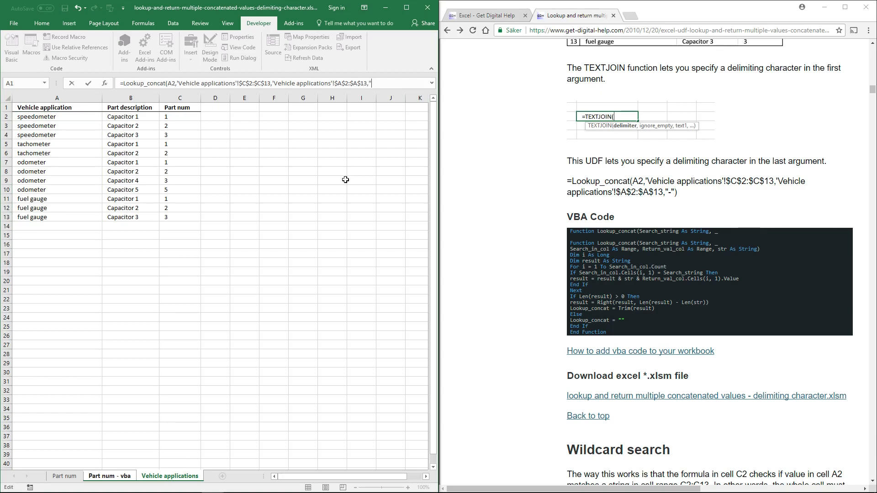
pyautogui.write('-')
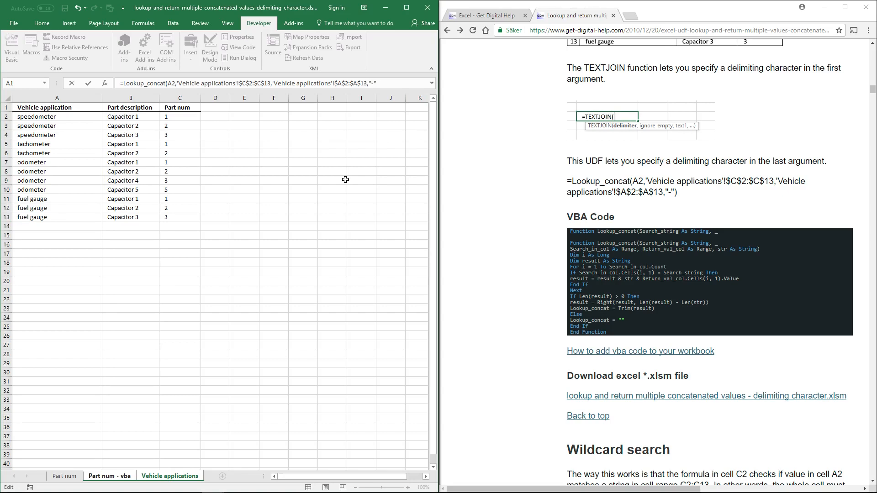
pyautogui.click(110, 476)
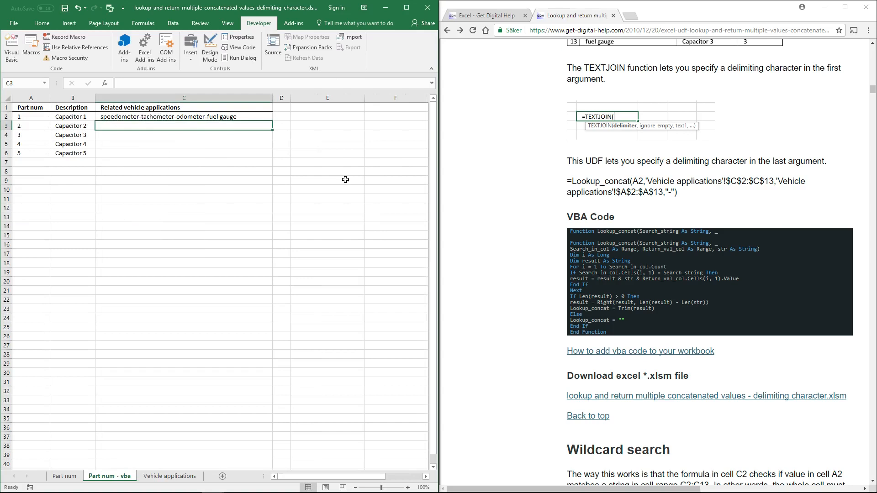
pyautogui.moveTo(142, 139)
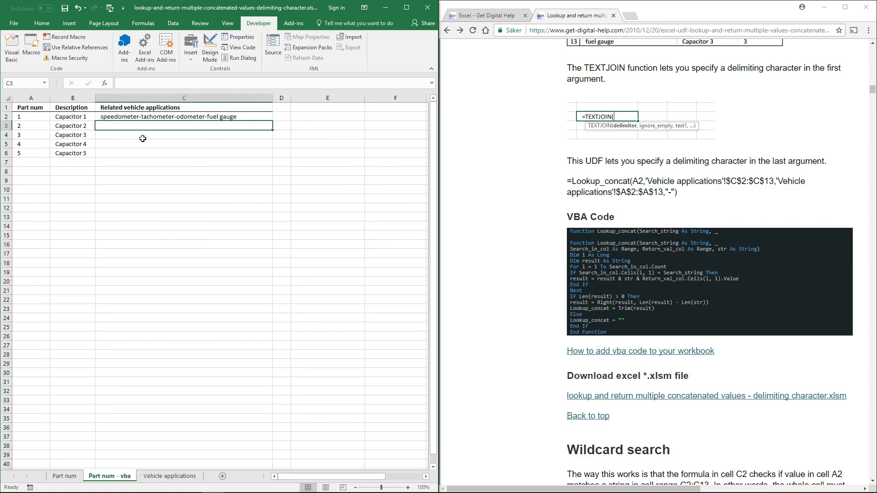
pyautogui.click(184, 116)
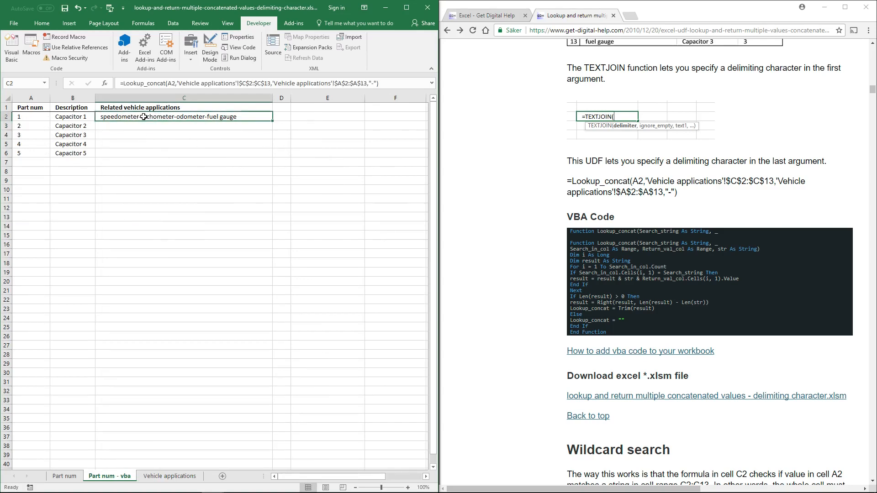
pyautogui.moveTo(172, 117)
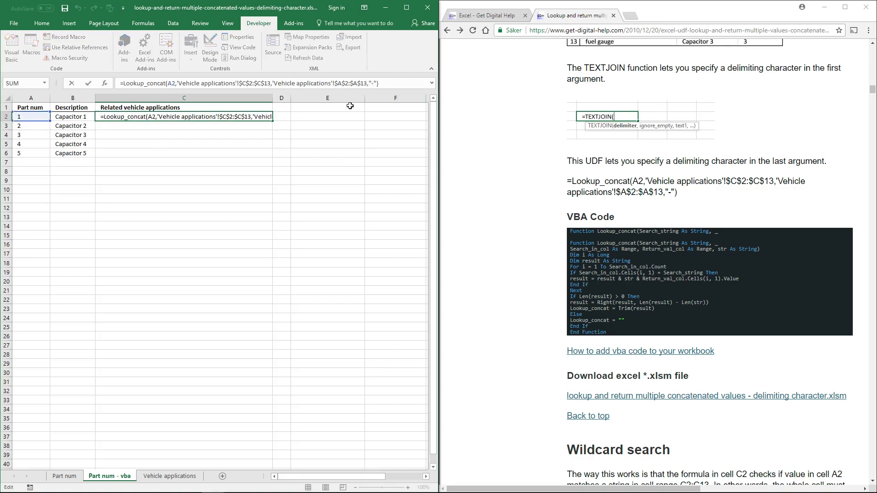
# - Replace the "-" delimiter with ", " in the C2 formula
pyautogui.write('", "')
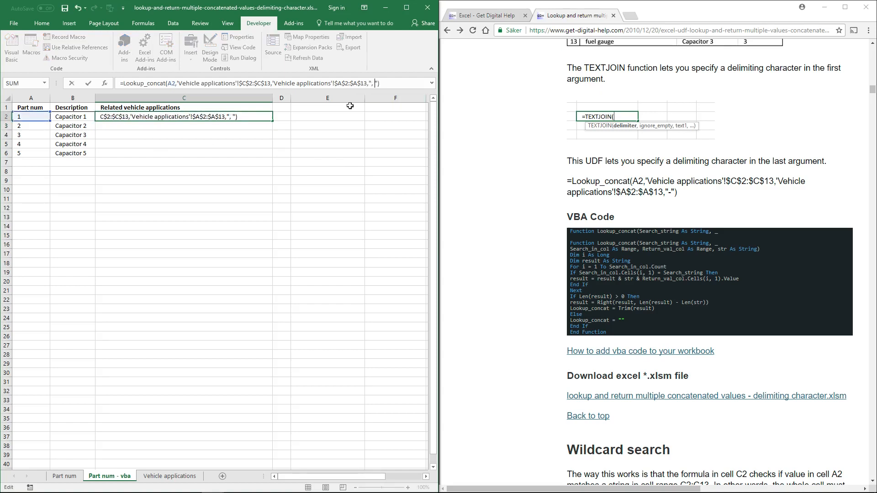
pyautogui.press('Enter')
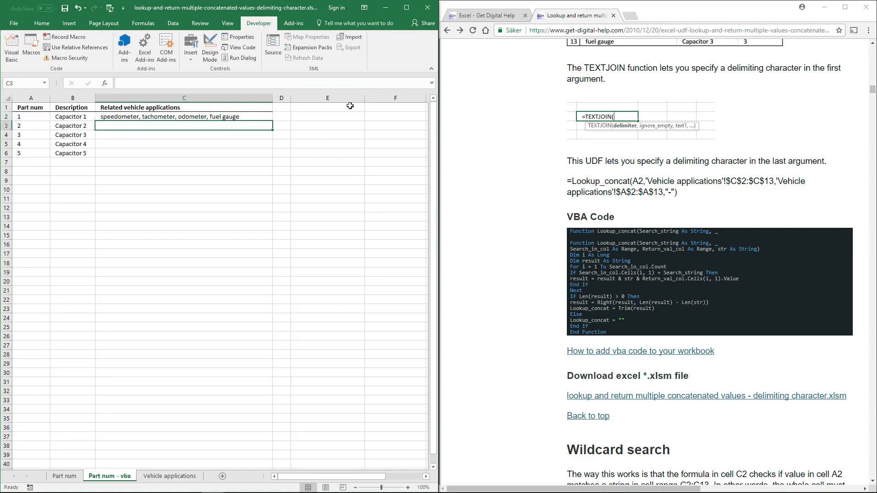